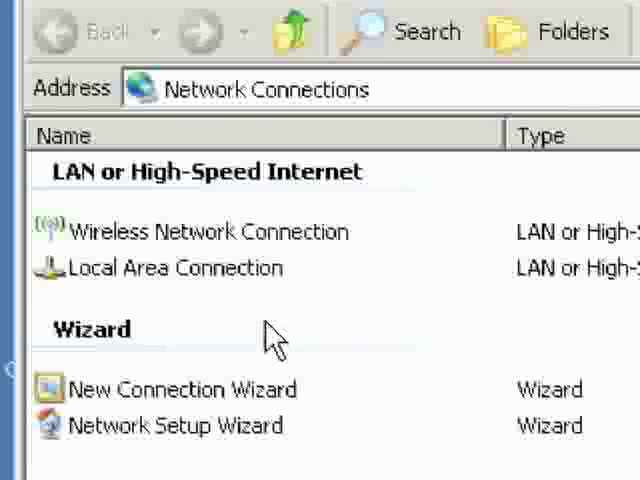
Bring up the context menu for the Wireless Network Connection
left_click(210, 232)
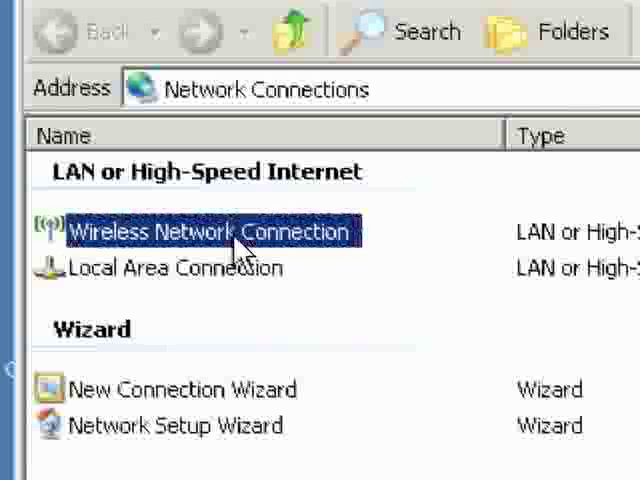
right_click(208, 232)
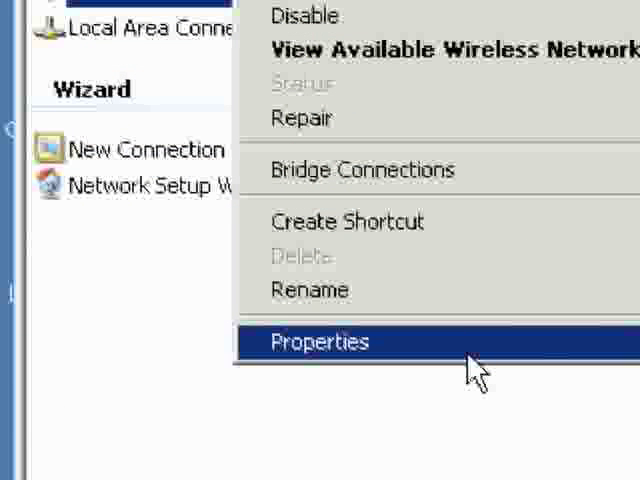
Reach the Internet Protocol (TCP/IP) settings from the wireless connection's Properties
left_click(320, 342)
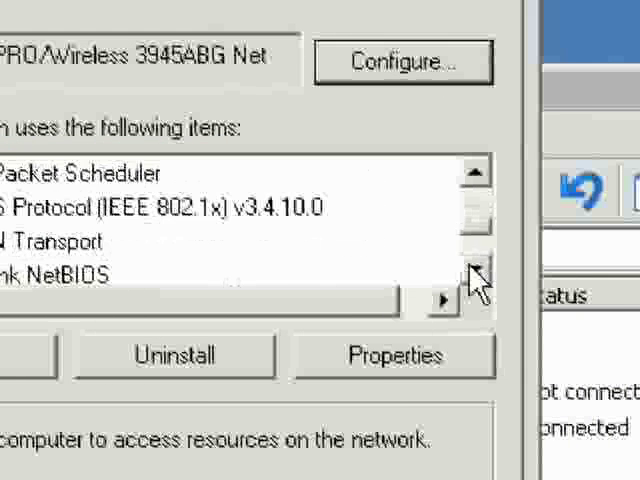
left_click(476, 268)
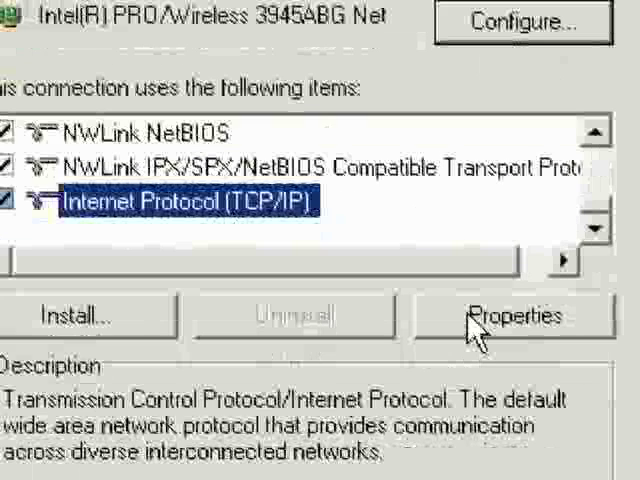
left_click(516, 314)
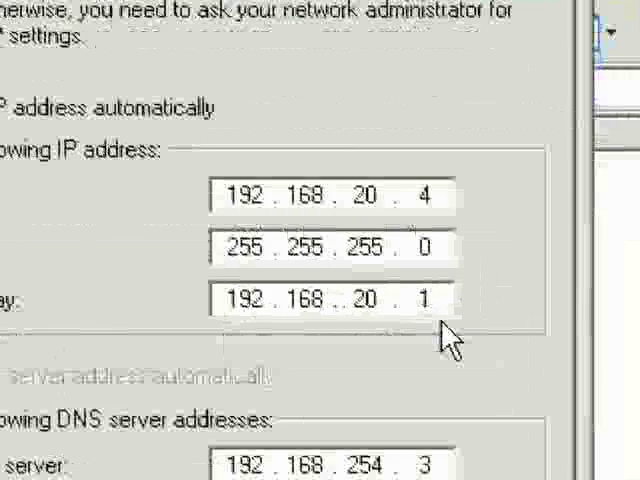
Switch TCP/IP to obtain an IP address automatically, clearing the fixed 192.168.20.4 address
scroll("down", 3)
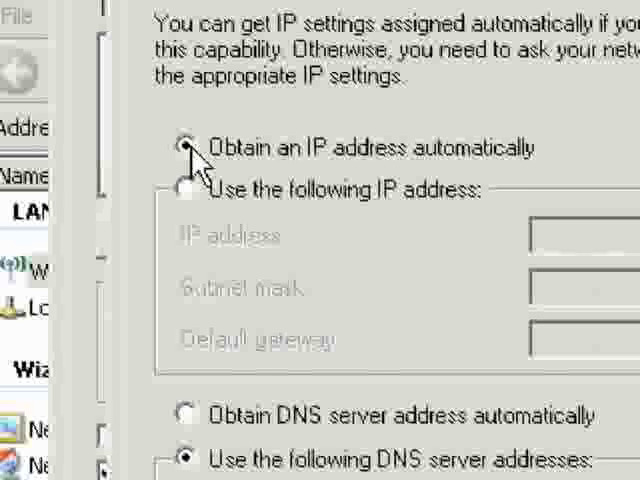
Set DNS server addresses to be obtained automatically and confirm the TCP/IP settings with OK
scroll("down", 3)
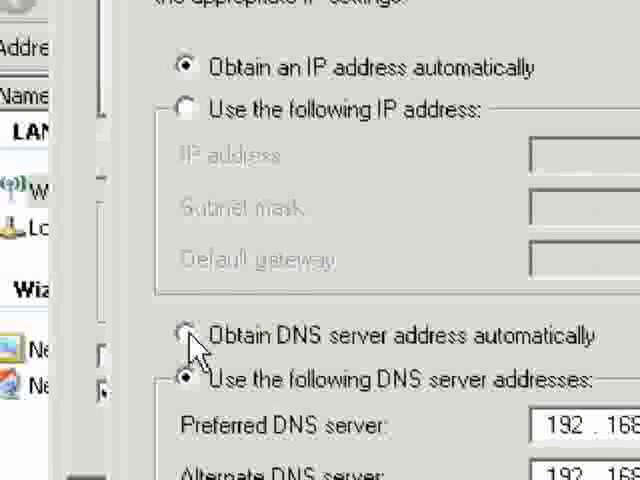
left_click(188, 336)
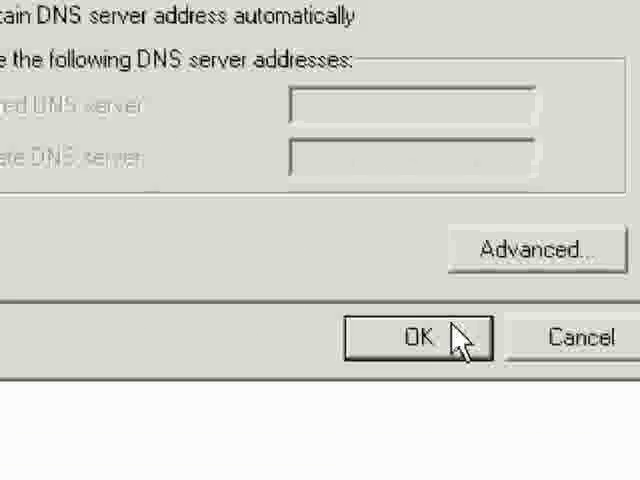
left_click(416, 336)
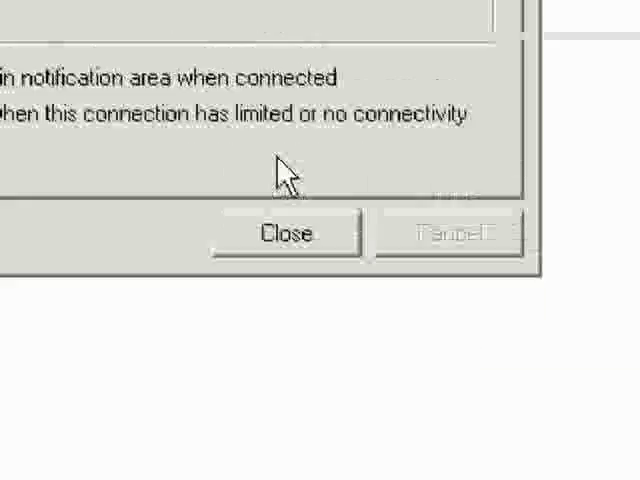
Close the Wireless Network Connection Properties, returning to the Network Connections window
left_click(284, 232)
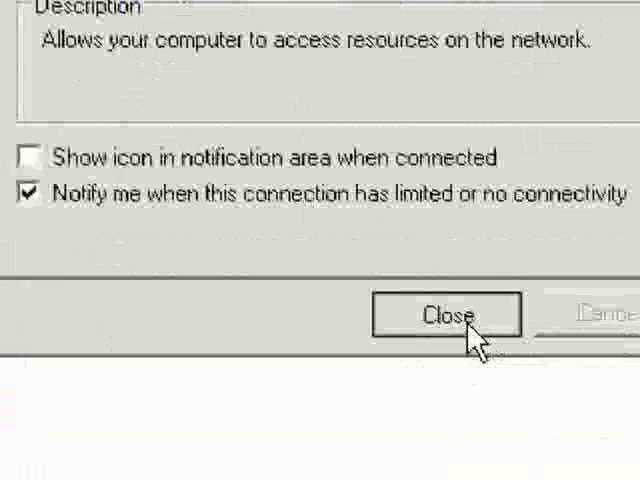
left_click(444, 316)
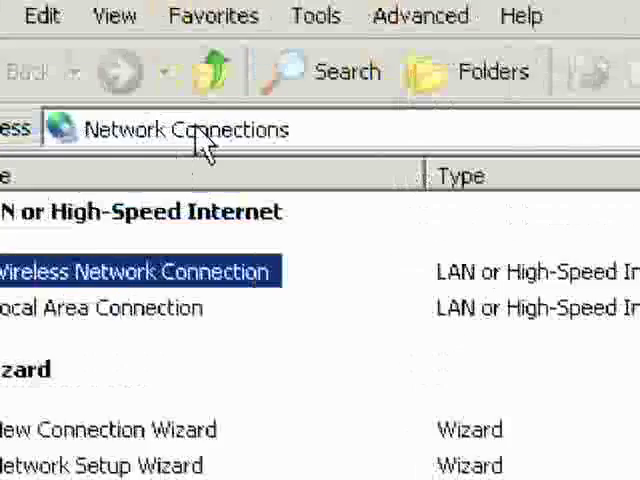